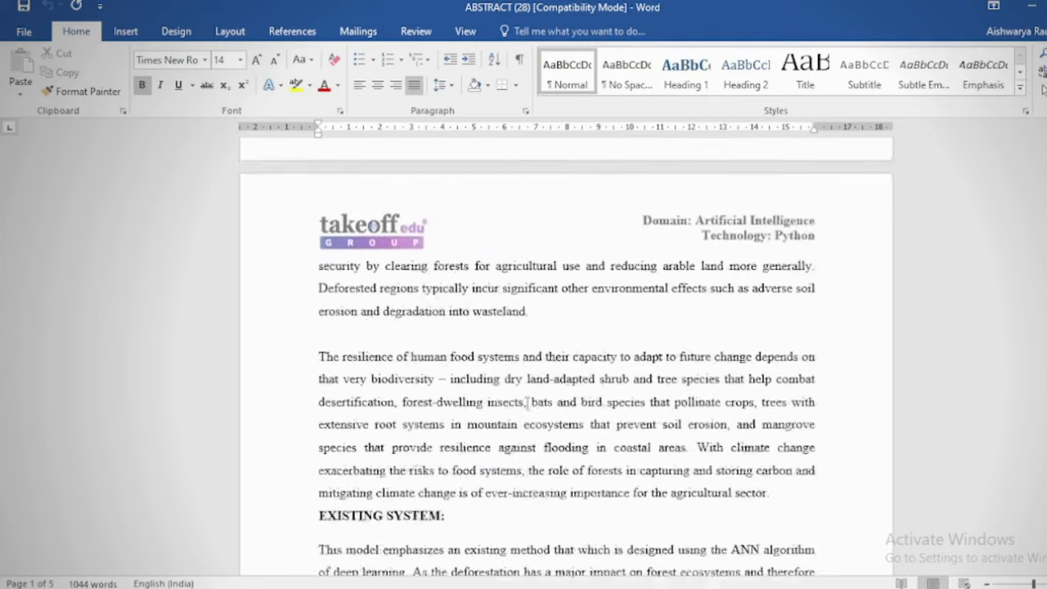
- Browse the takeoffprojects Java projects list in Chrome, then return to the FINAL DOC report in Word
scroll(down, 3)
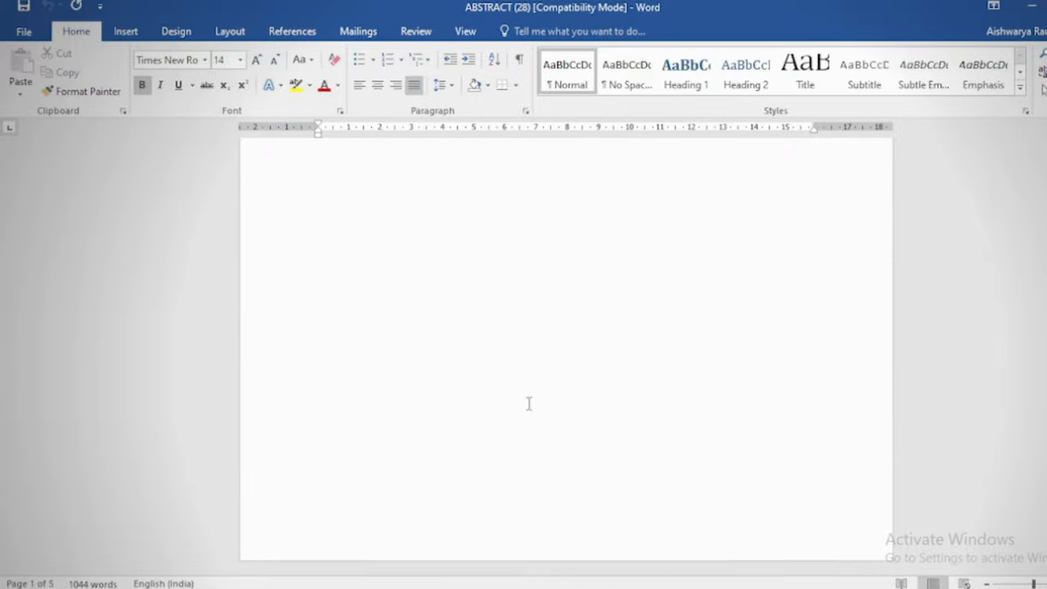
mouse_move(625, 581)
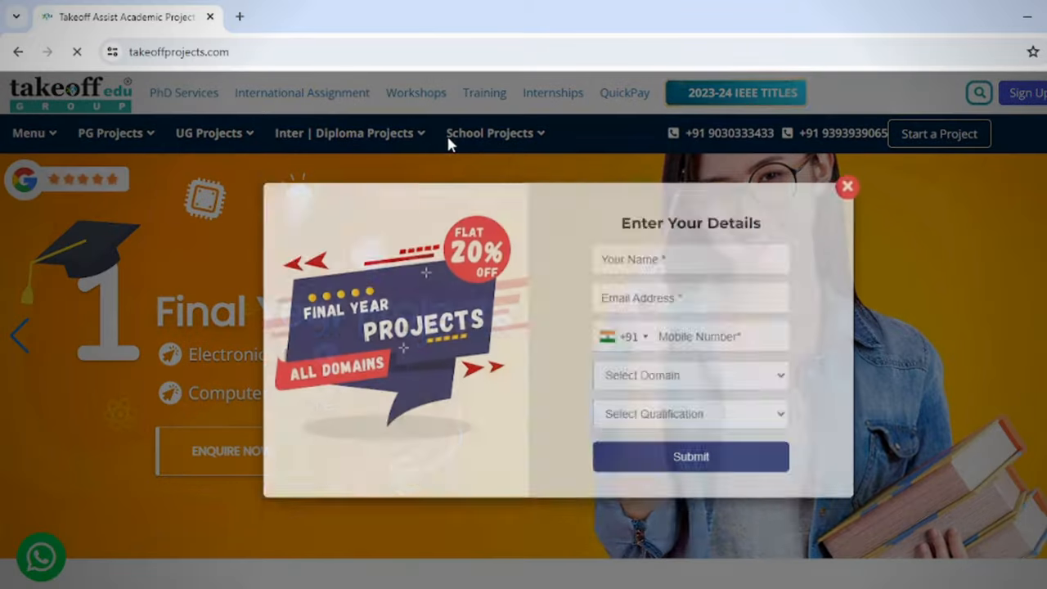
click(210, 133)
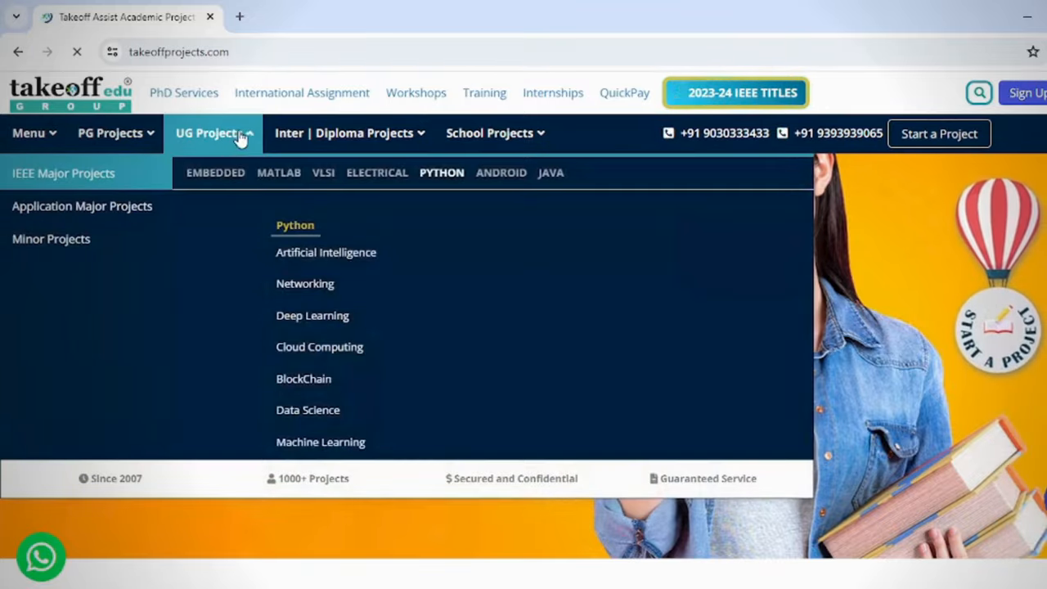
mouse_move(122, 183)
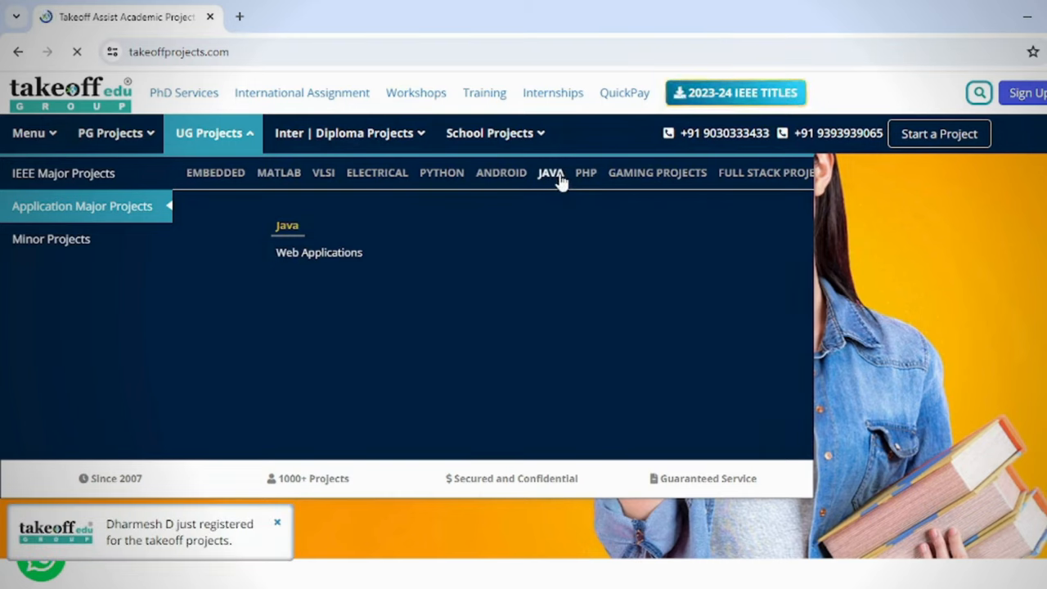
click(549, 173)
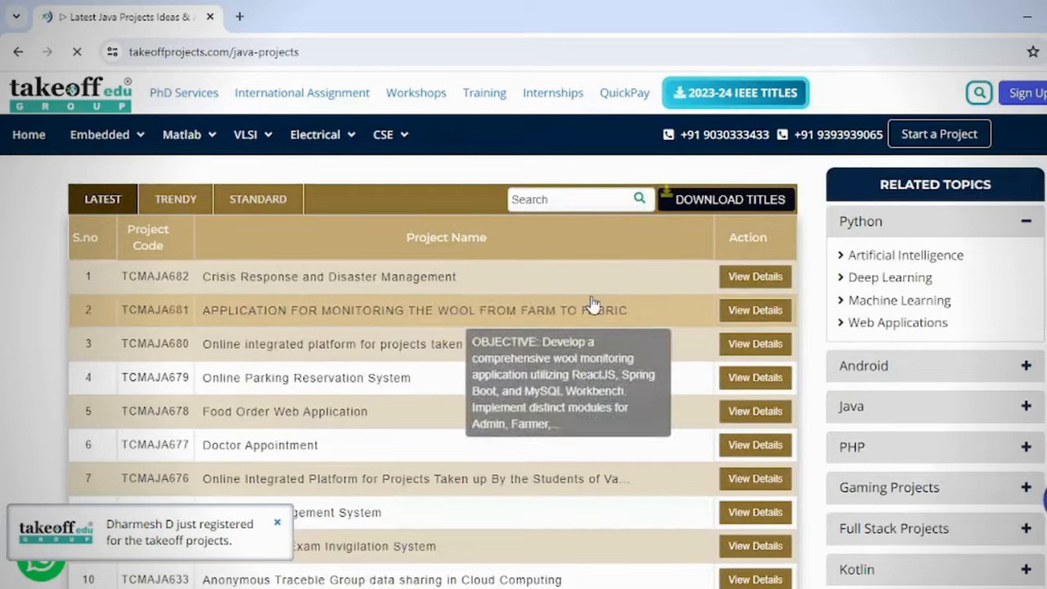
scroll(down, 3)
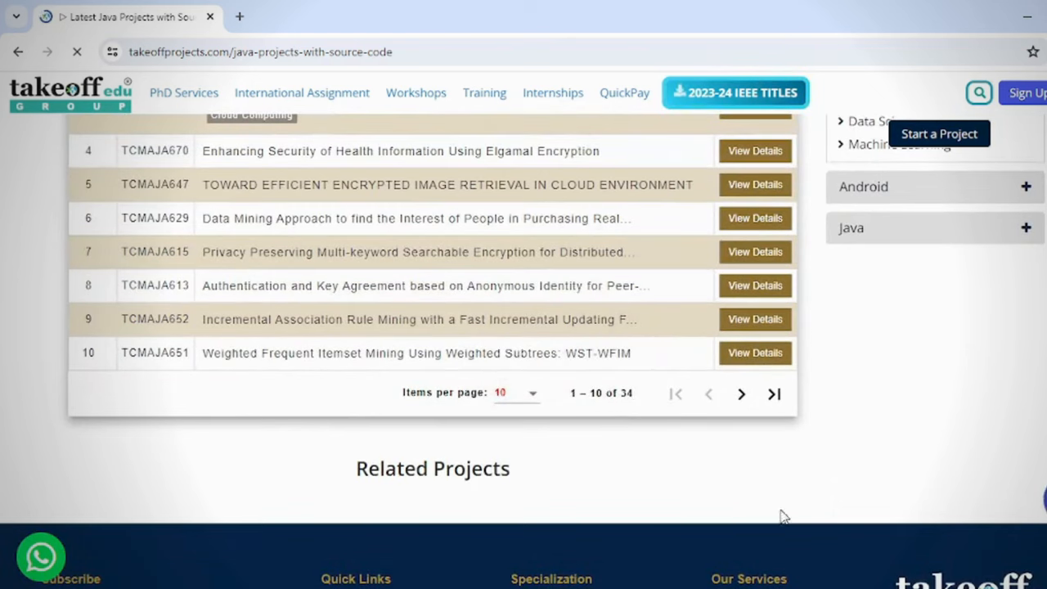
click(383, 135)
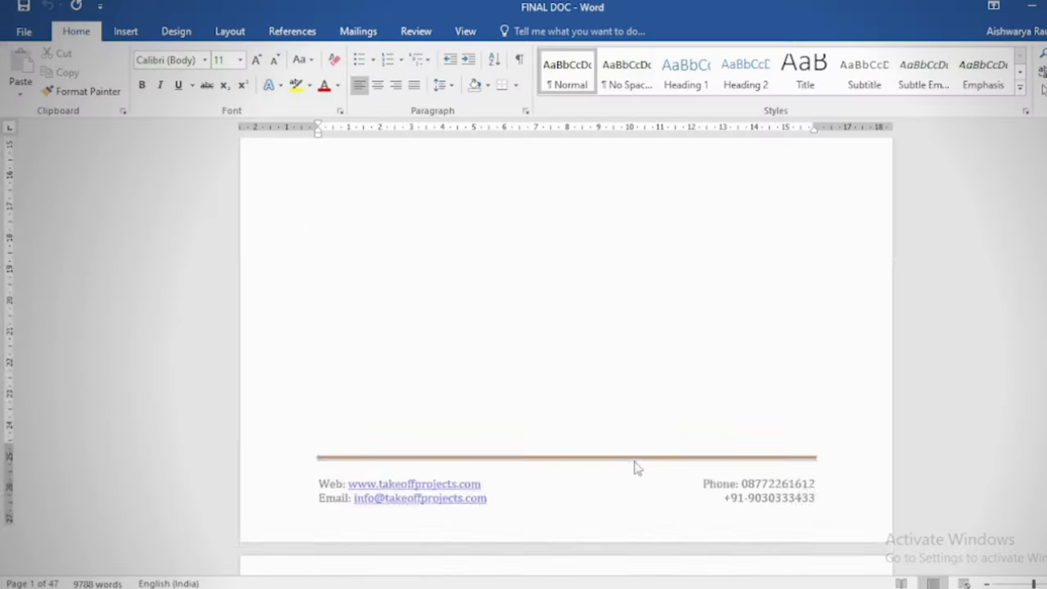
scroll(up, 3)
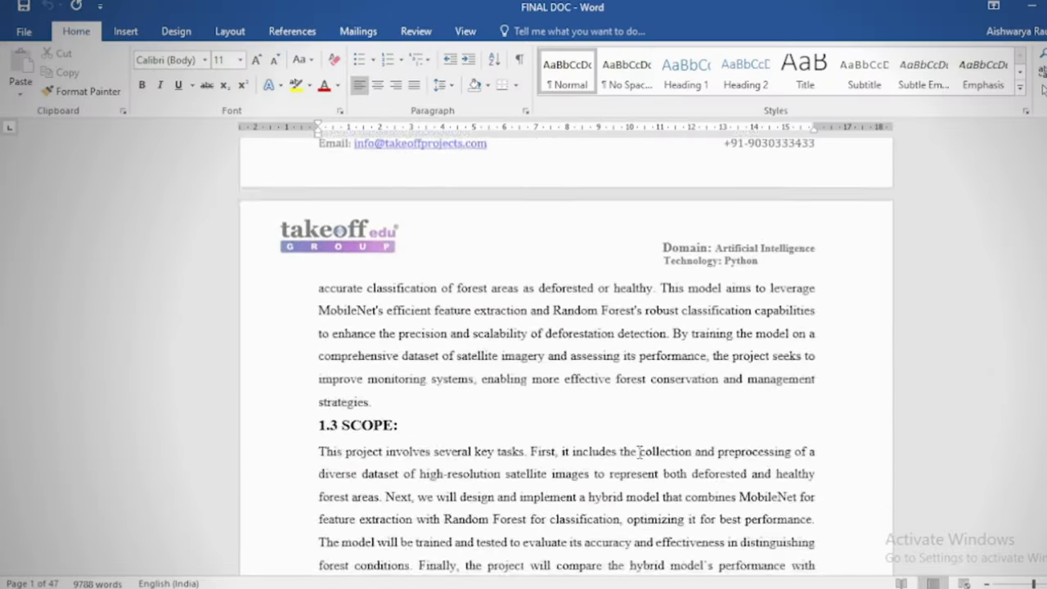
scroll(up, 3)
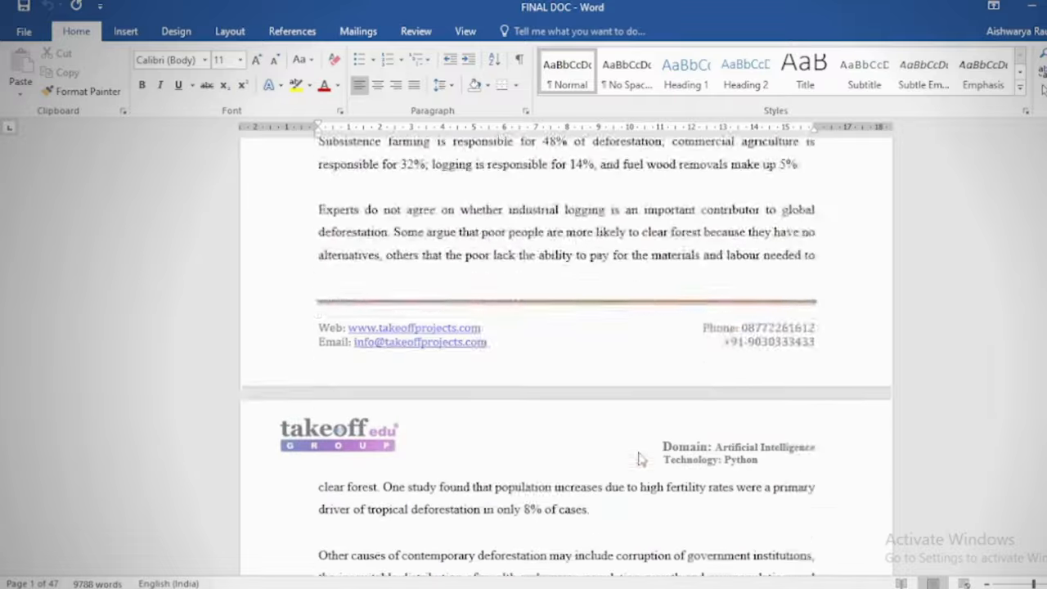
scroll(down, 3)
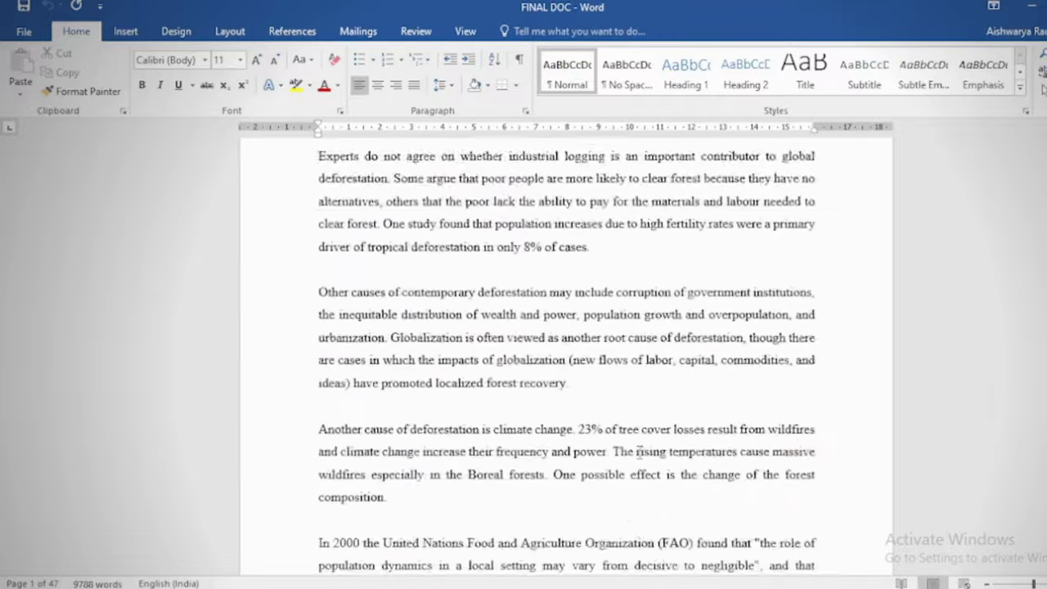
scroll(down, 3)
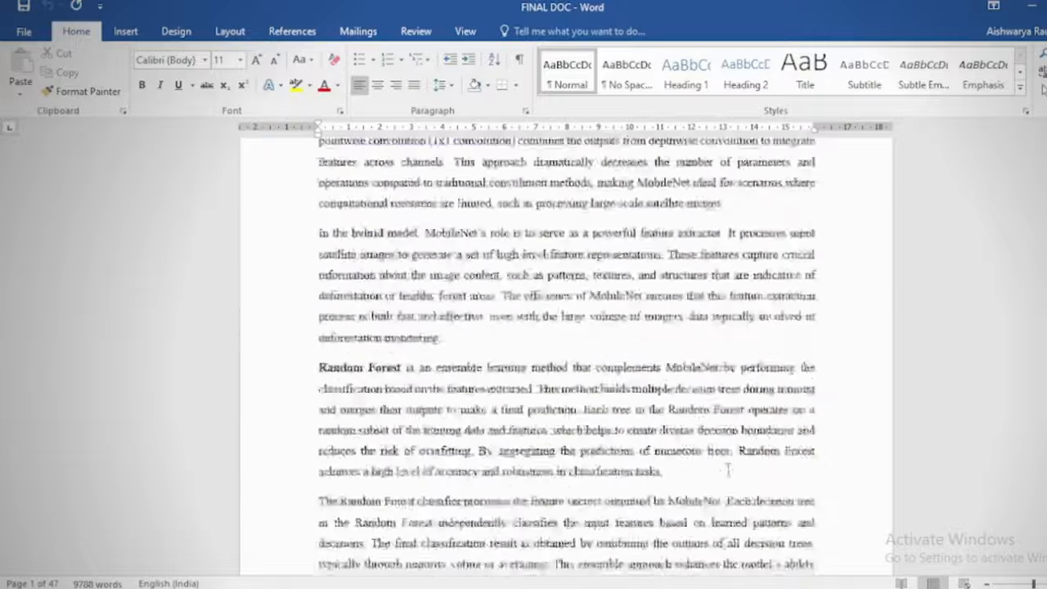
scroll(down, 3)
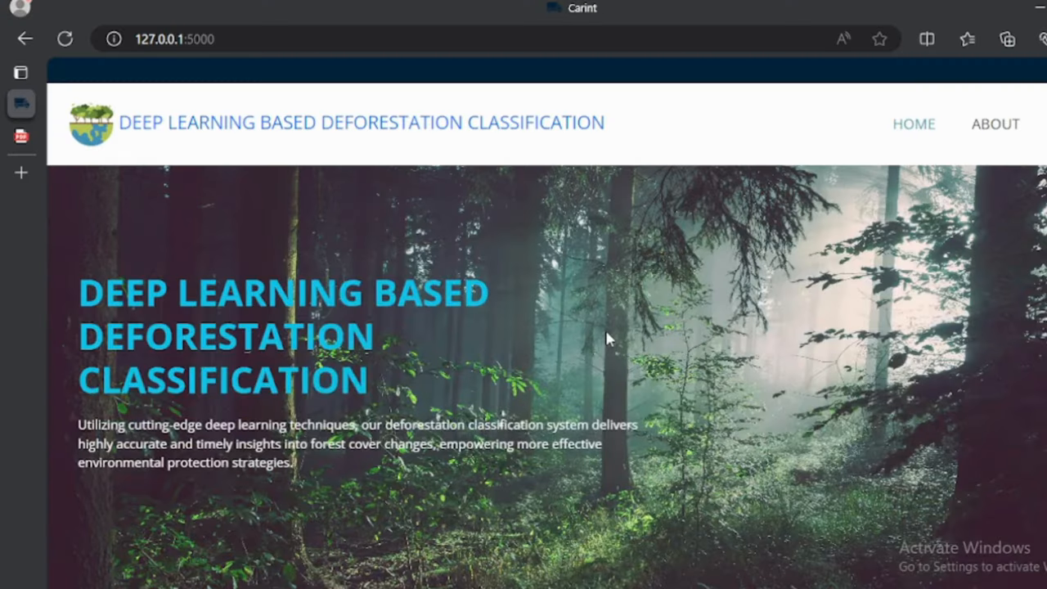
mouse_move(981, 118)
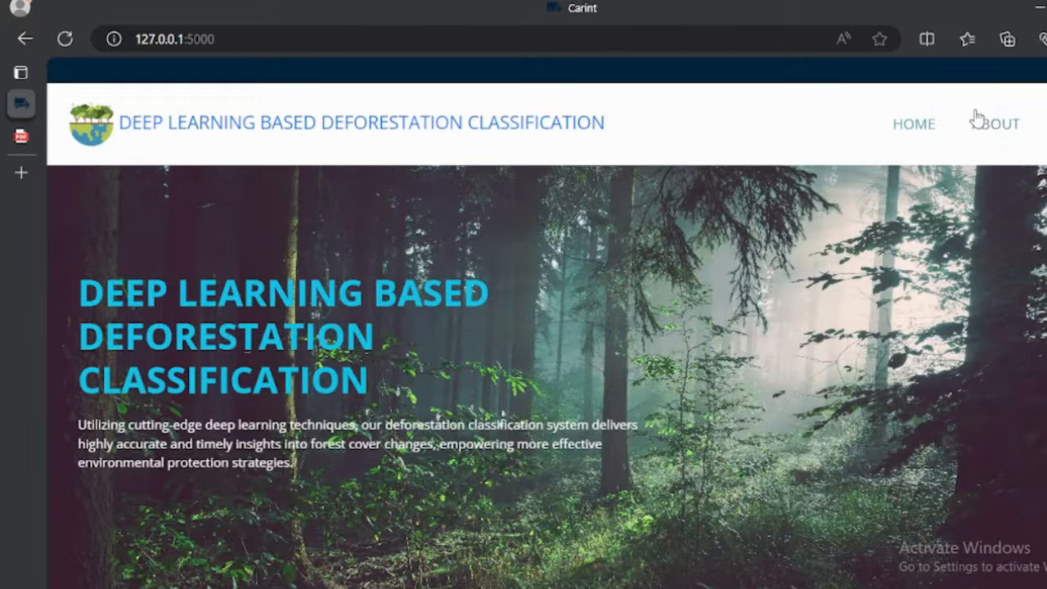
- Visit the About page, go through login/registration, and reach the Prediction upload page
click(995, 125)
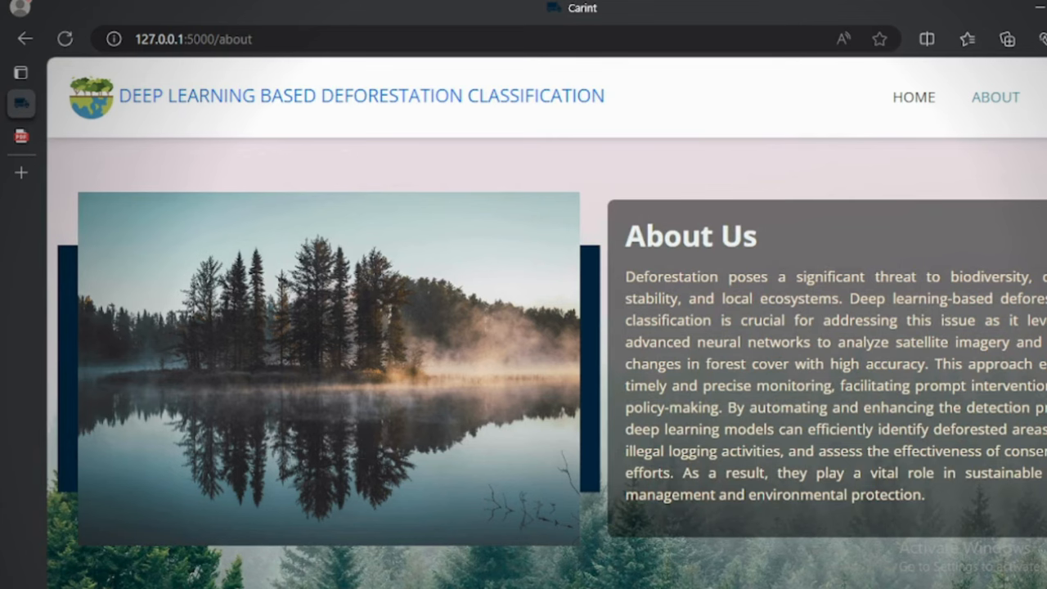
mouse_move(1017, 148)
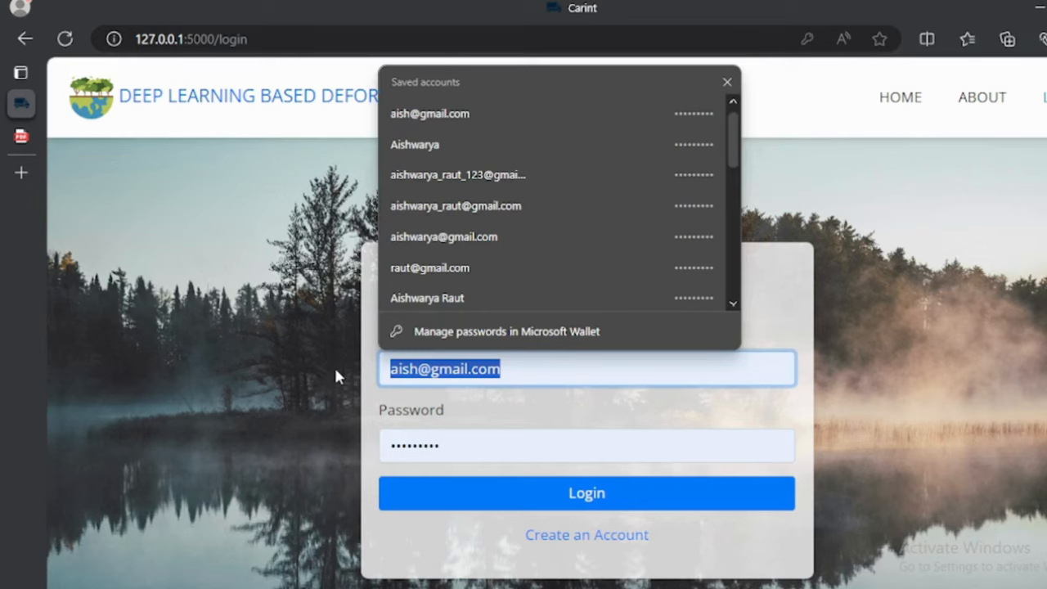
click(586, 533)
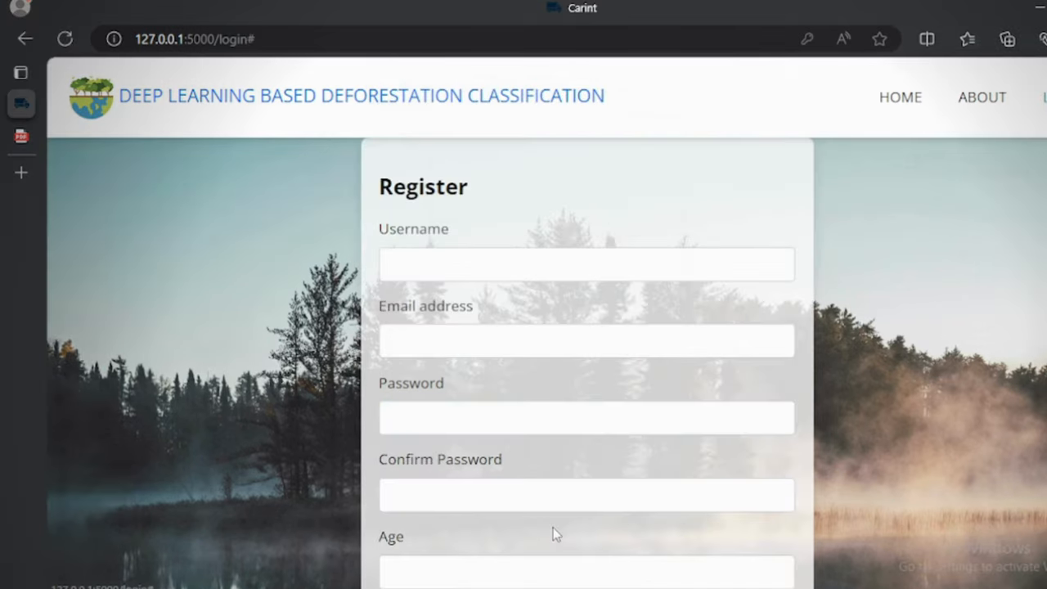
click(585, 263)
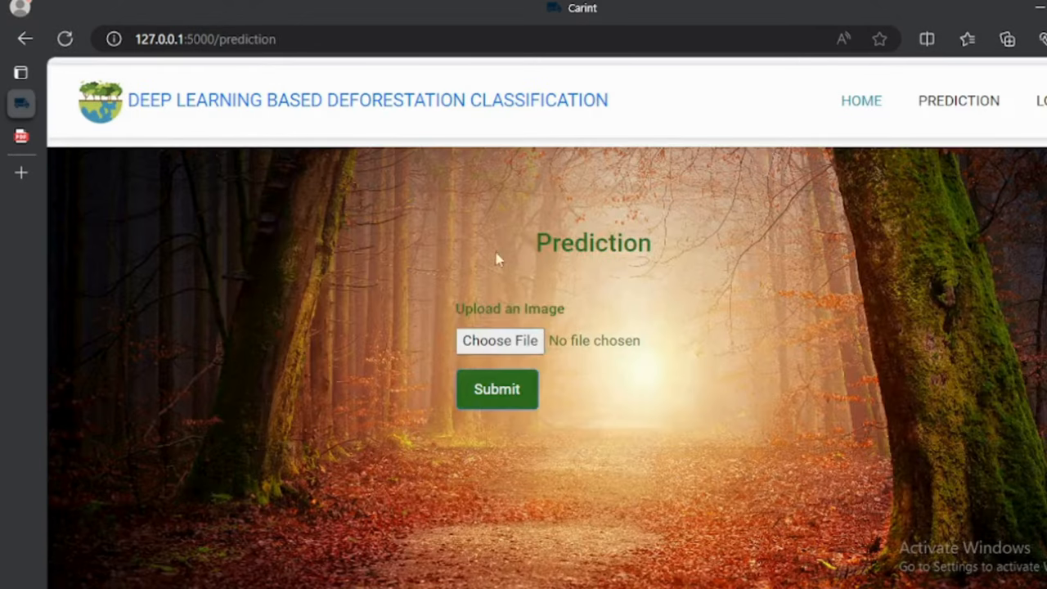
- Upload several forest photos and submit them, getting forest and deforestation predictions
click(500, 340)
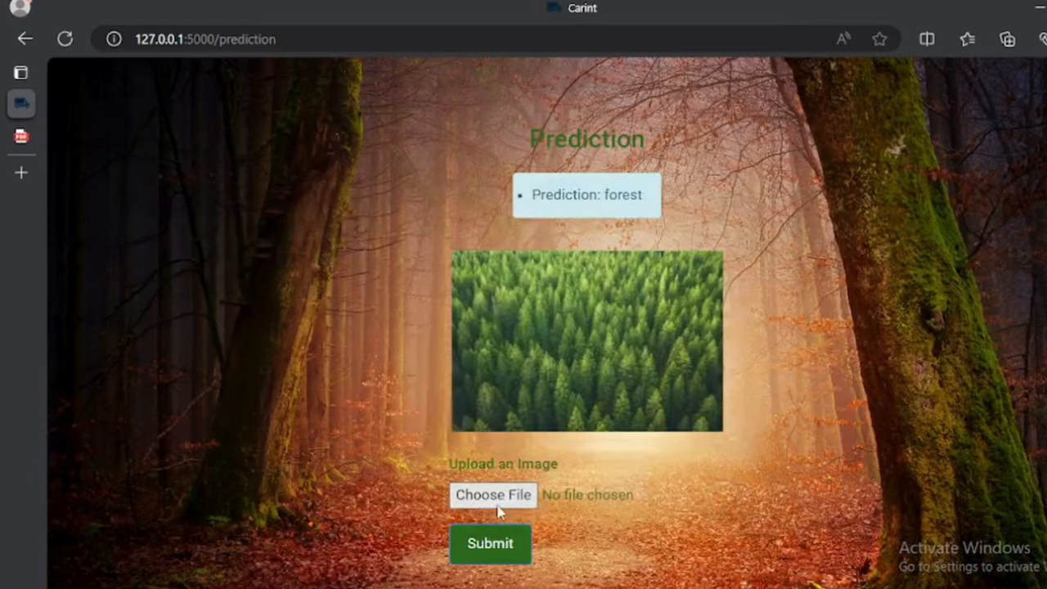
click(492, 494)
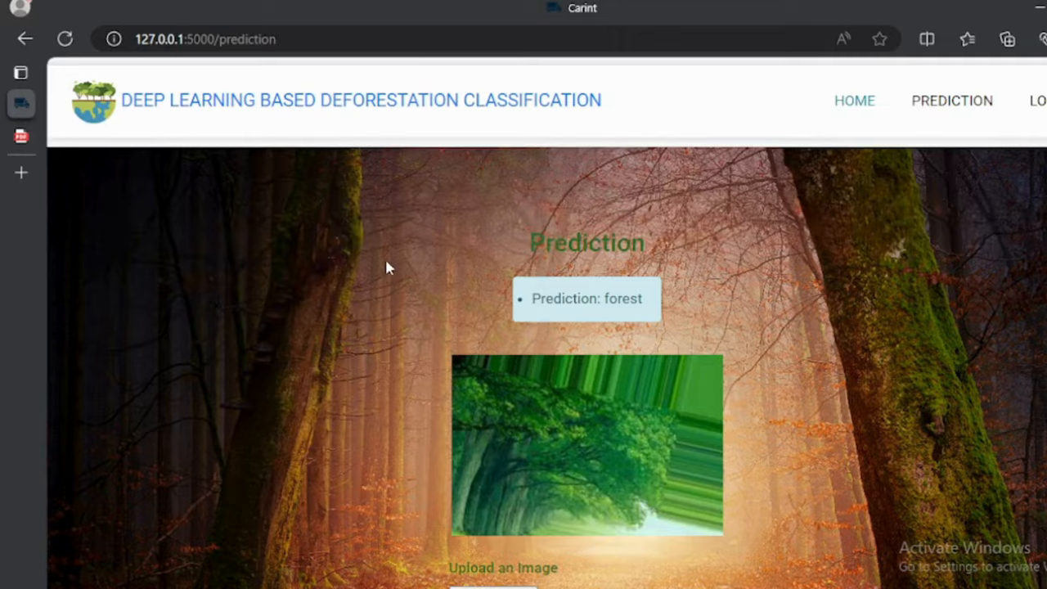
scroll(down, 3)
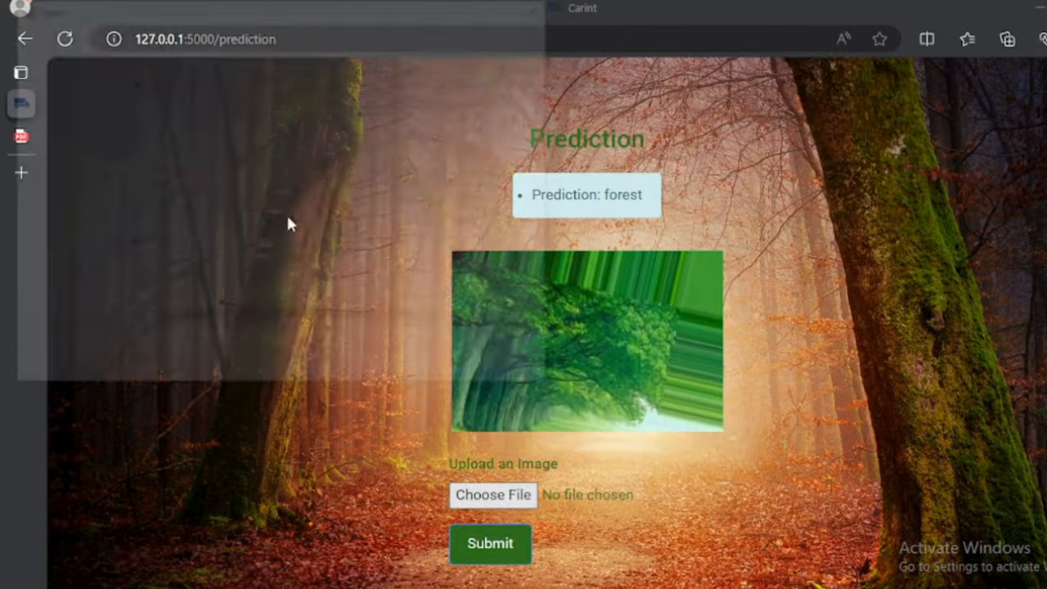
click(493, 494)
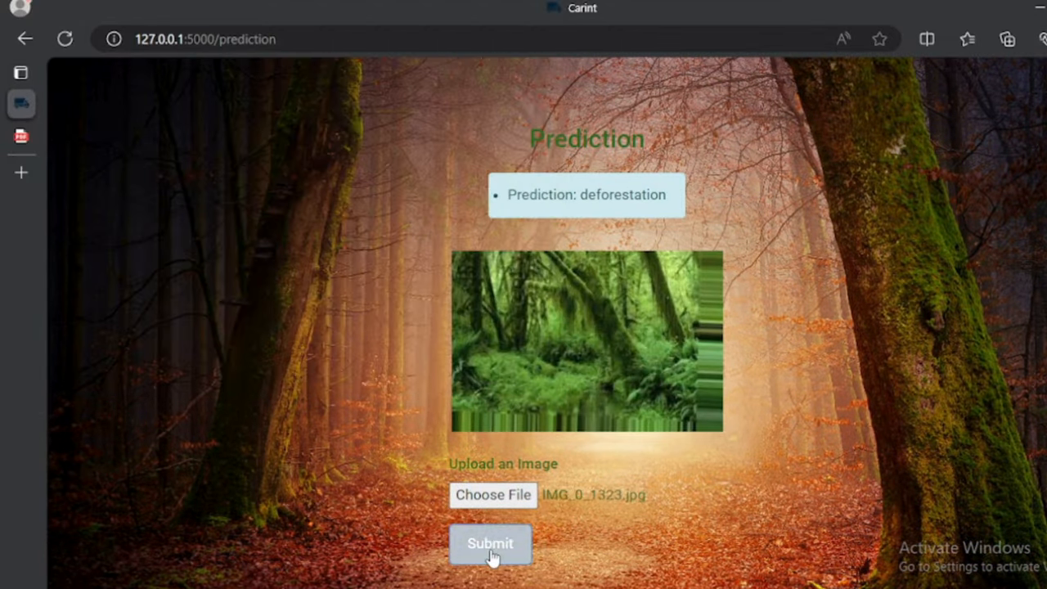
click(491, 543)
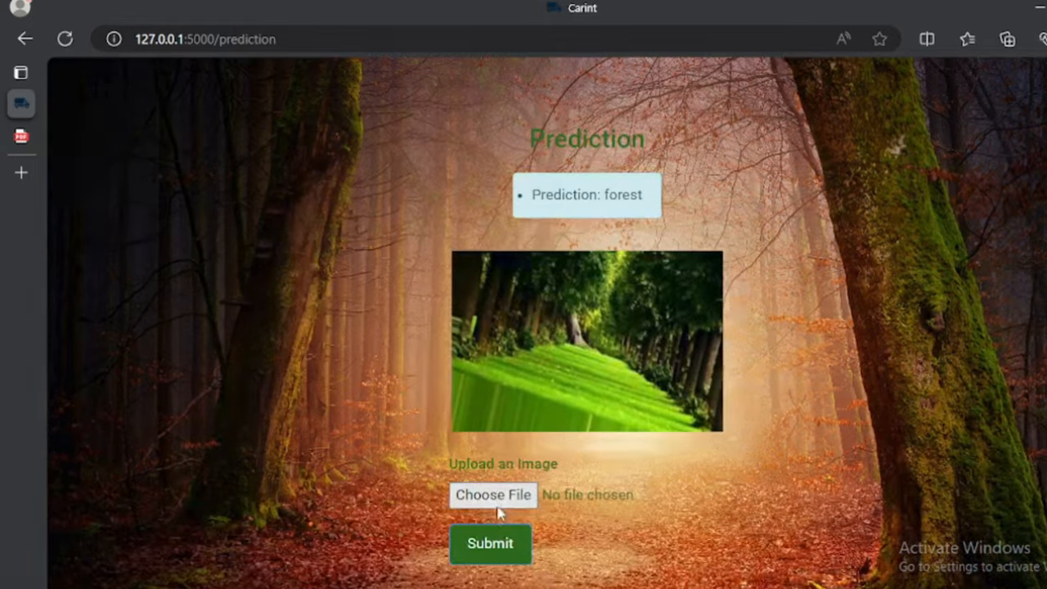